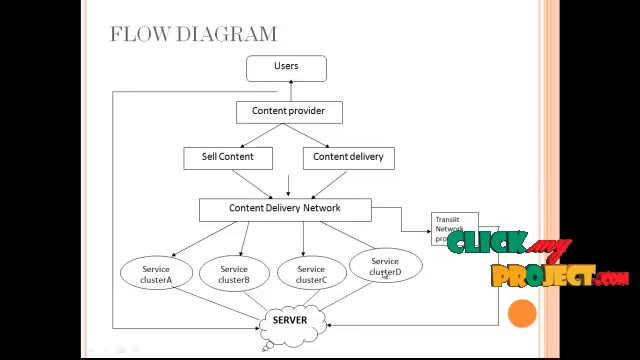
pyautogui.moveTo(300, 188)
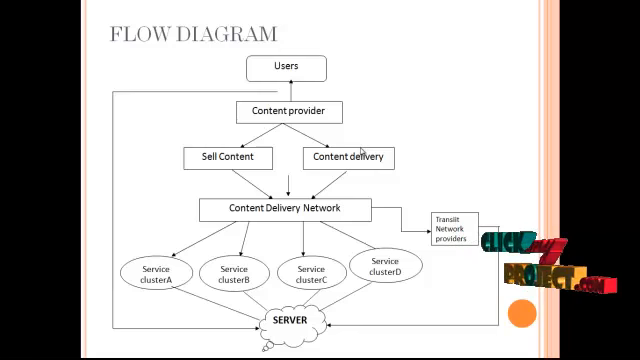
pyautogui.moveTo(456, 42)
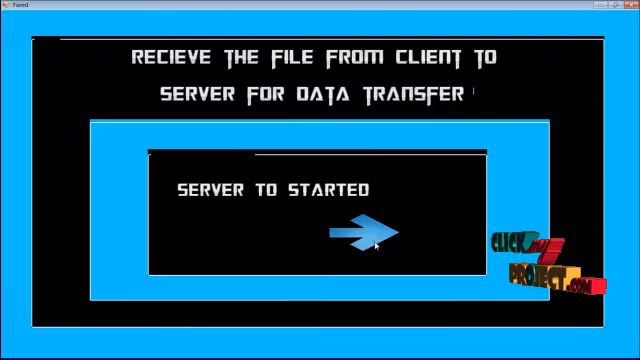
# Step: Start the server and save client details ID 8, name raja, address madurai with contact number
pyautogui.click(358, 238)
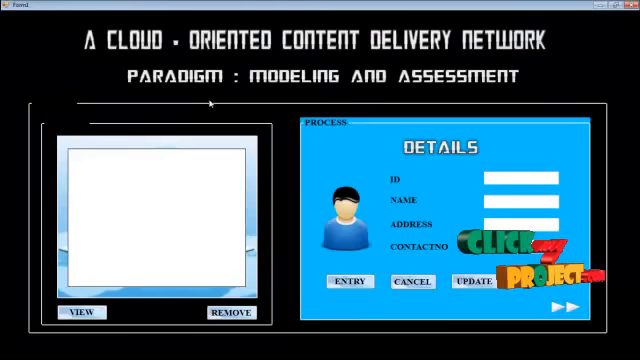
pyautogui.click(518, 178)
pyautogui.write('raja')
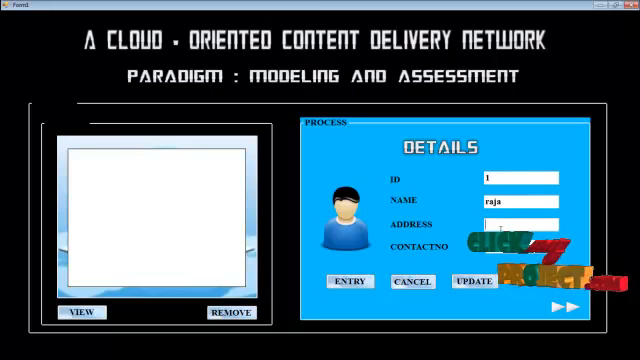
pyautogui.write('madurai')
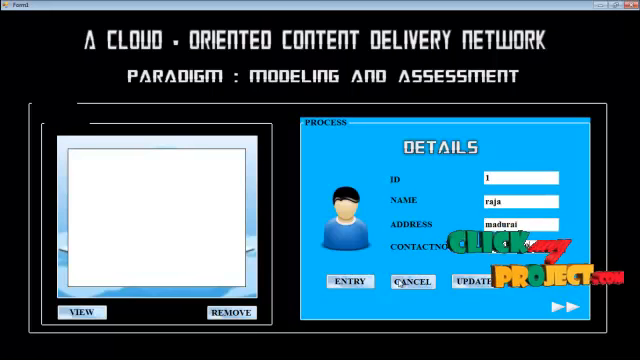
pyautogui.click(344, 280)
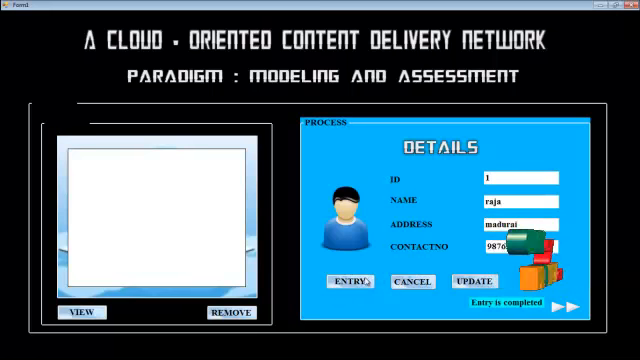
pyautogui.click(78, 312)
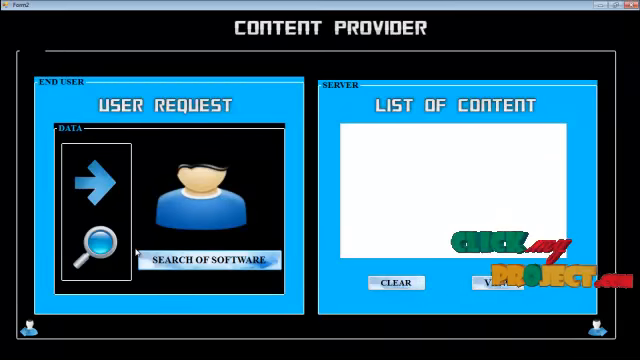
pyautogui.moveTo(256, 160)
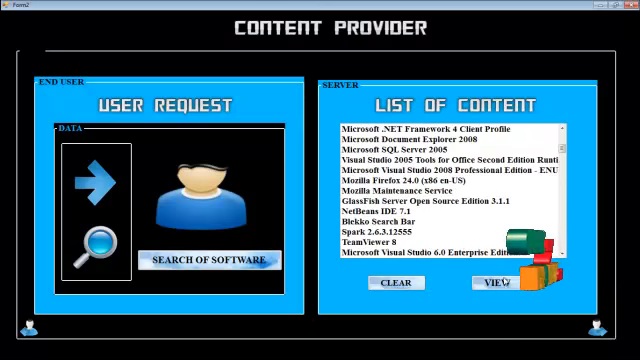
# Step: View the loaded software list and continue to the content delivery screen
pyautogui.click(496, 284)
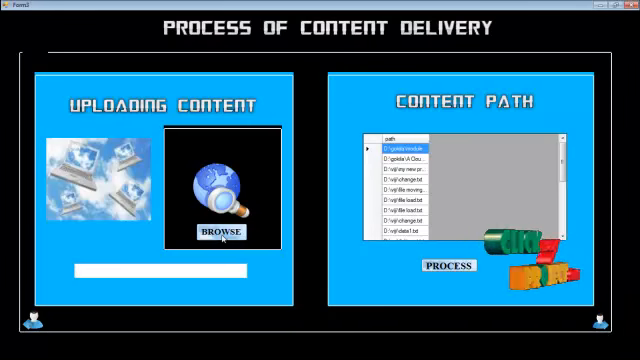
# Step: Upload C:\File\Client.txt, process it for delivery, and begin choosing a file for network storage
pyautogui.click(218, 232)
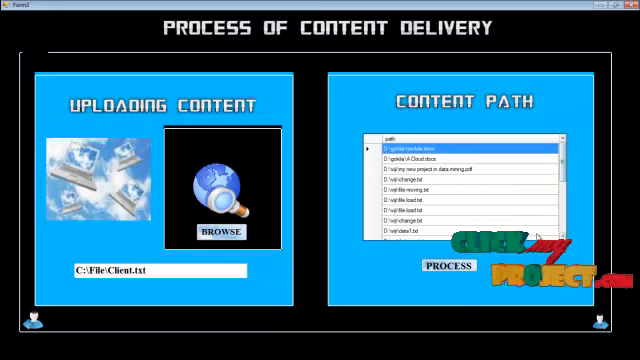
pyautogui.click(430, 264)
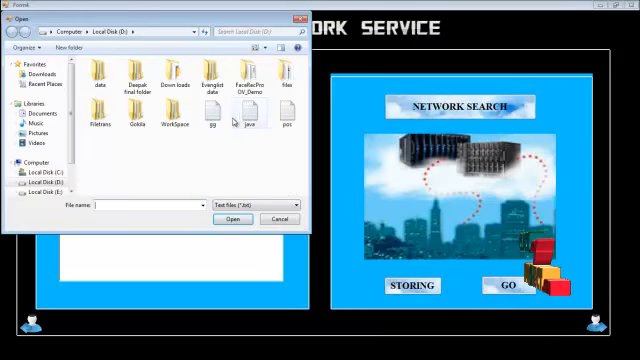
pyautogui.click(232, 218)
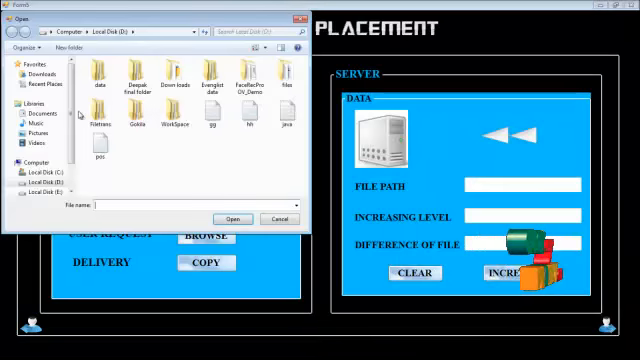
# Step: Select the text file on Replica Placement, then copy and insert its replica for the client
pyautogui.click(228, 218)
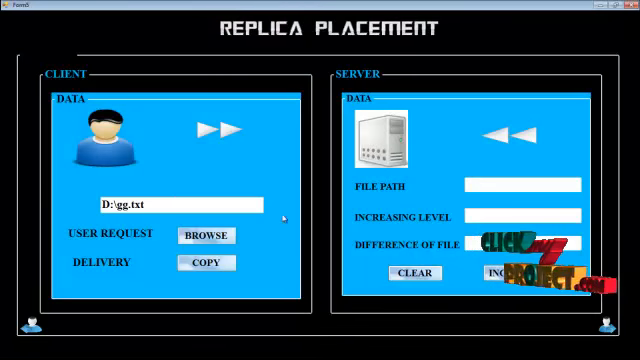
pyautogui.click(208, 236)
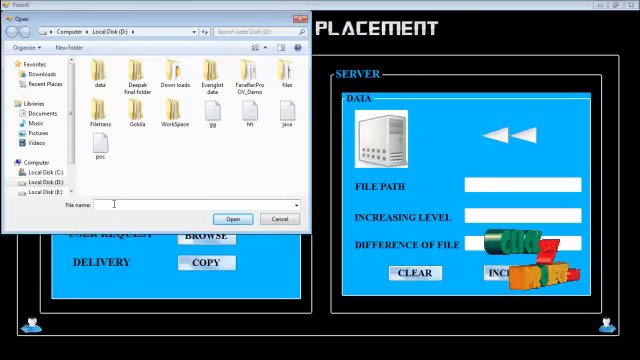
pyautogui.click(232, 218)
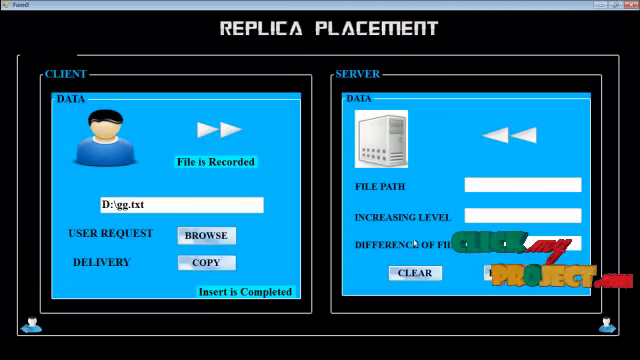
pyautogui.click(204, 236)
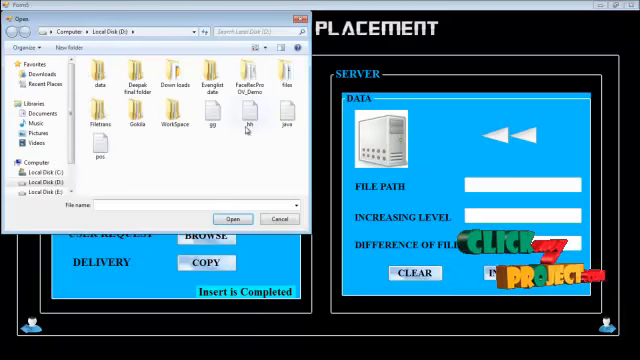
pyautogui.click(208, 116)
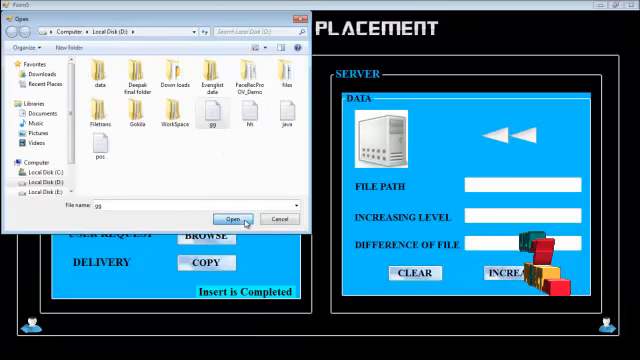
pyautogui.click(232, 218)
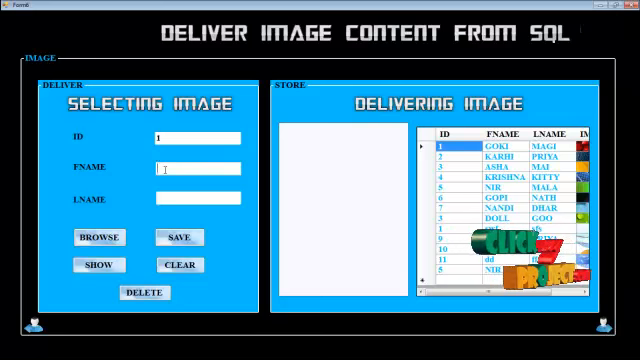
pyautogui.write('gol')
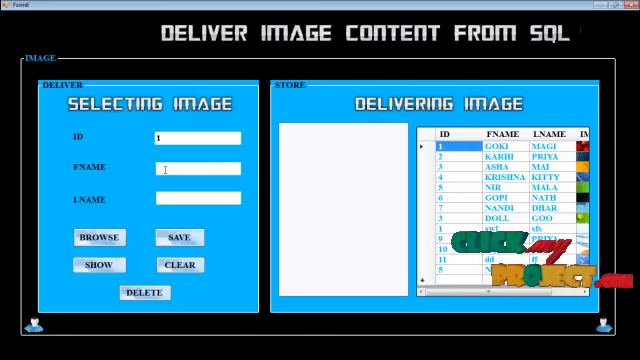
pyautogui.write('raja')
pyautogui.write('k')
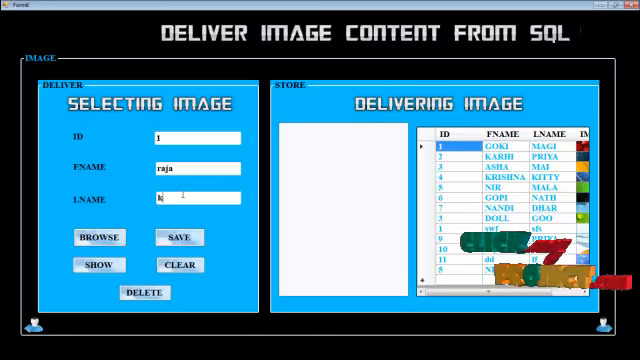
pyautogui.write('umar')
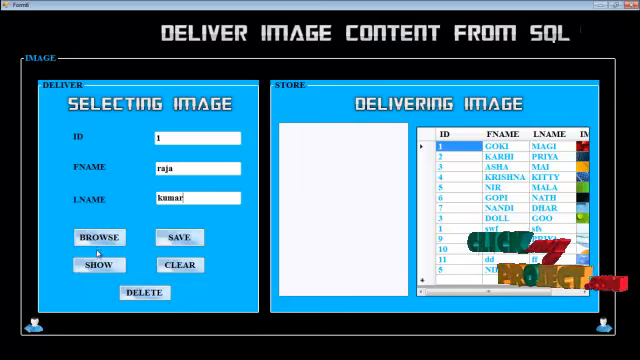
pyautogui.click(96, 238)
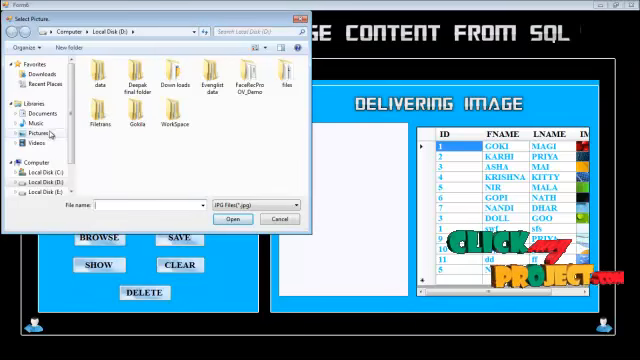
# Step: Choose an image from the Pictures library and save the record with ID 19
pyautogui.click(40, 130)
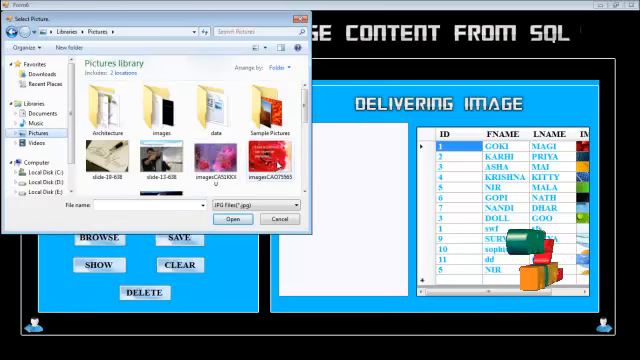
pyautogui.click(232, 218)
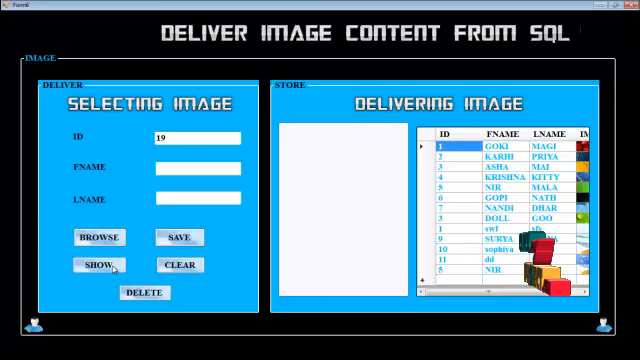
pyautogui.click(96, 264)
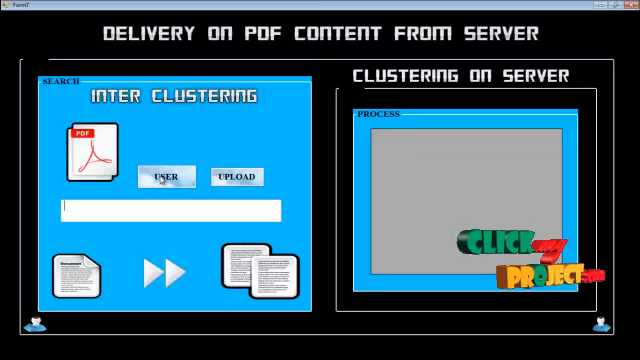
# Step: Upload todo12.pdf as USER and review the Clustering on Server list of downloadable PDFs
pyautogui.click(236, 176)
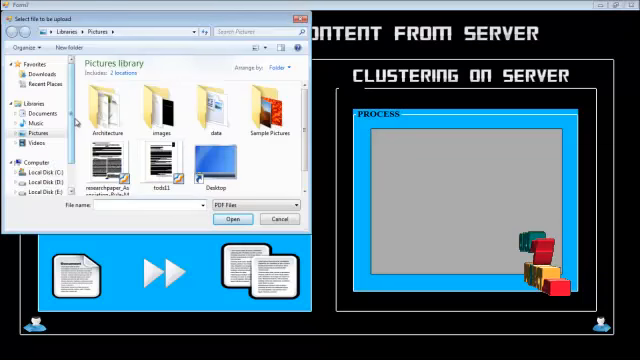
pyautogui.click(158, 156)
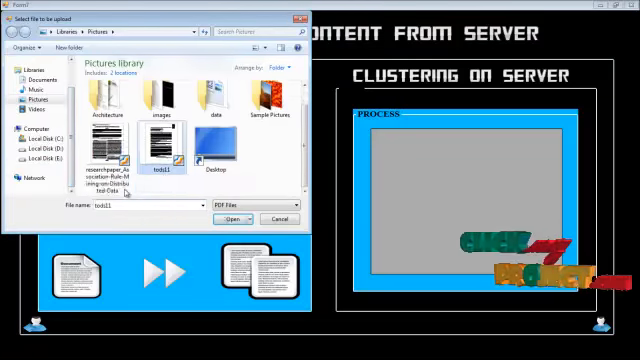
pyautogui.click(236, 218)
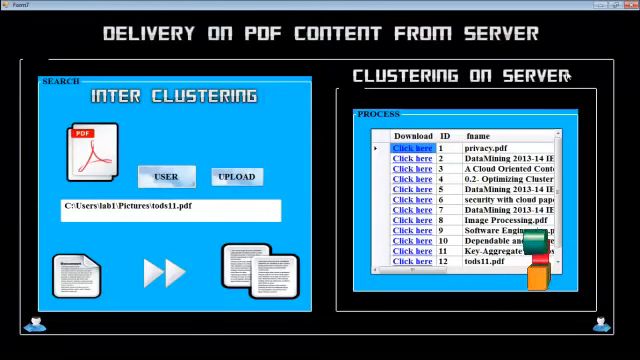
pyautogui.scroll(-3)
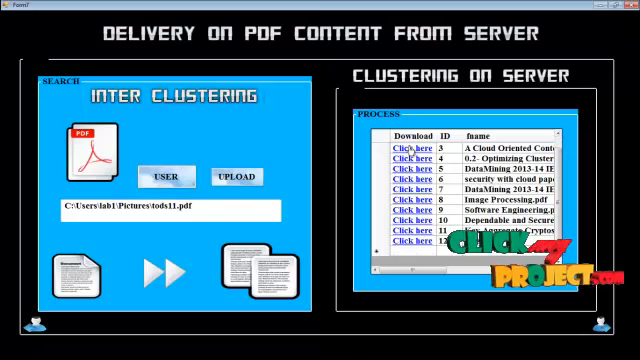
# Step: Download the cloud CDN paper via its 'Click here' link and read through it
pyautogui.click(404, 152)
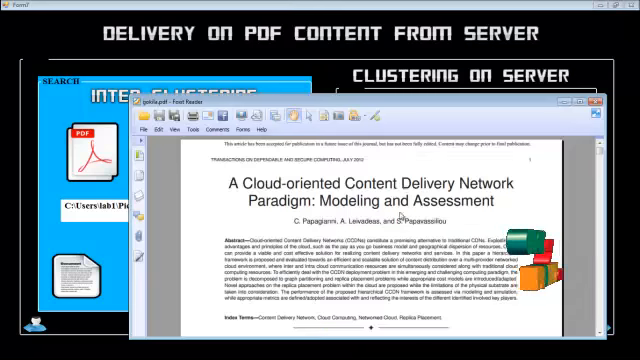
pyautogui.scroll(-3)
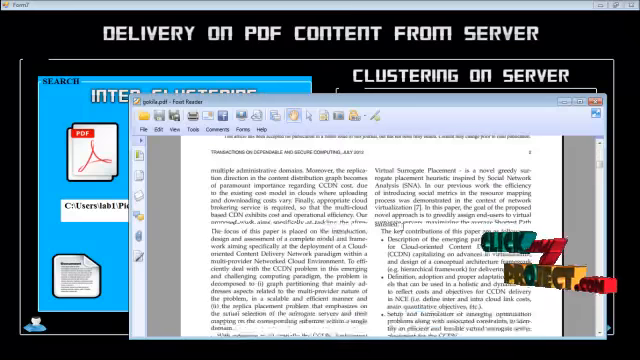
pyautogui.scroll(-3)
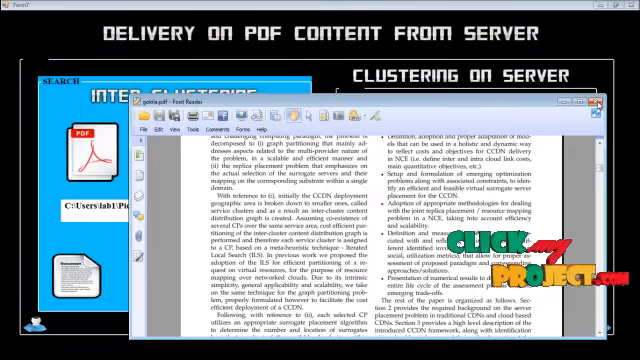
pyautogui.scroll(-3)
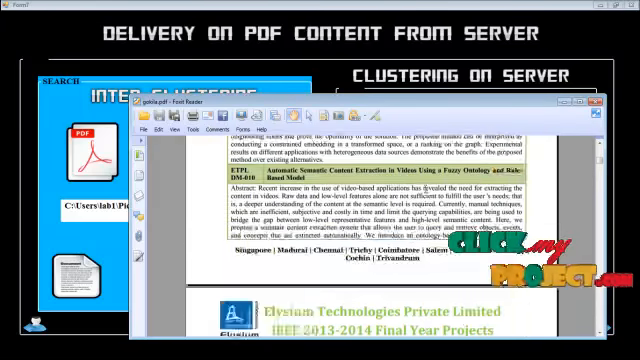
pyautogui.scroll(-3)
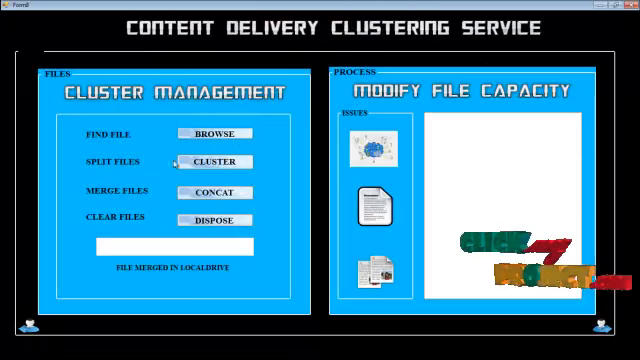
# Step: Find file D:\gg.txt in cluster management and run CLUSTER on it
pyautogui.click(212, 132)
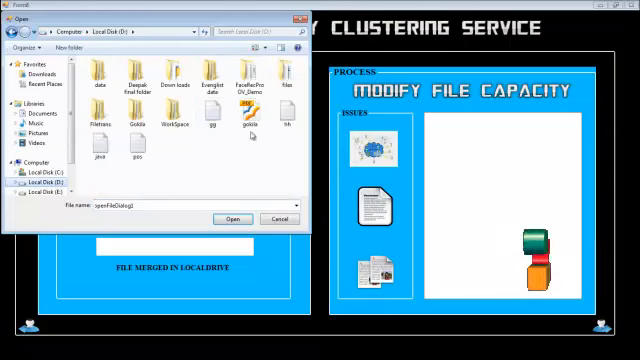
pyautogui.click(232, 218)
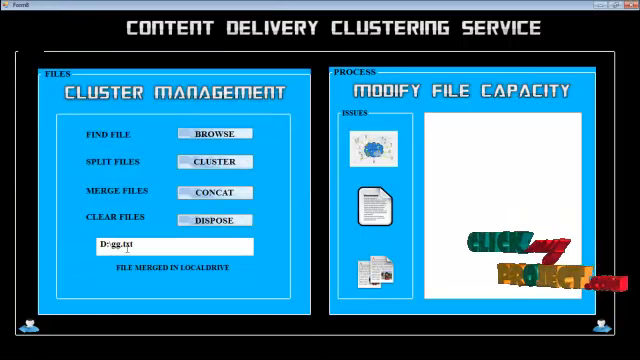
pyautogui.click(208, 162)
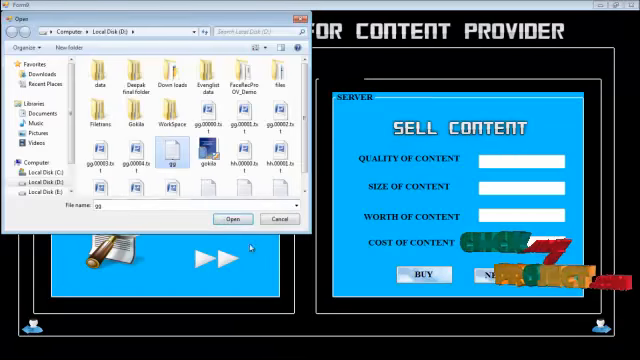
# Step: Request gg.txt showing its quality, 3.0 KB size and worth, and enter cost of content 10
pyautogui.click(238, 218)
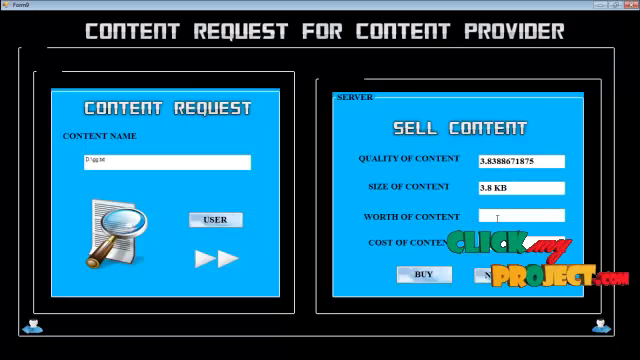
pyautogui.write('10')
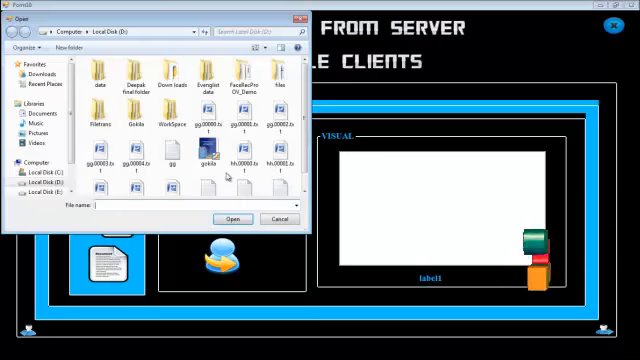
# Step: Choose D:\gg.txt as the file to transfer from the server to the clients
pyautogui.click(170, 156)
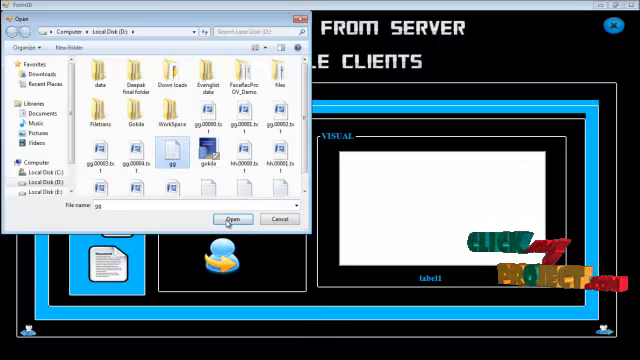
pyautogui.click(232, 218)
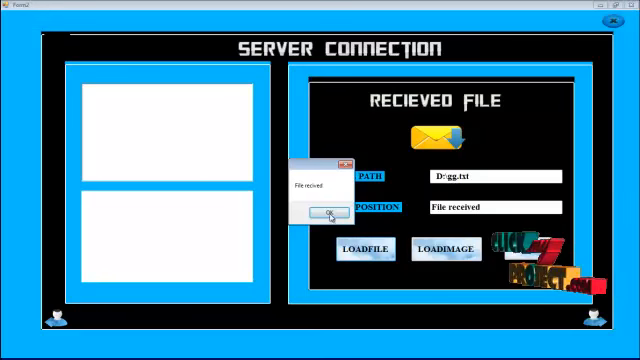
# Step: Dismiss the 'Received' notice for D:\gg.txt in the Server Connection window
pyautogui.click(328, 212)
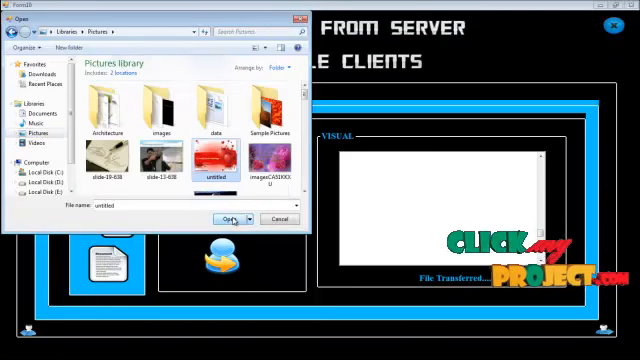
# Step: Transfer the 'untitled' file from the Pictures library to the clients
pyautogui.click(228, 218)
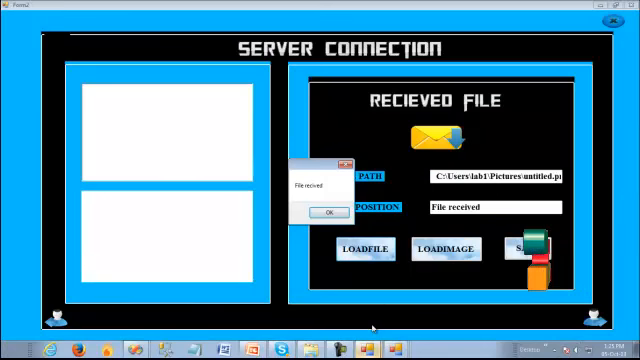
# Step: Dismiss the Received notice and load the received file's encrypted contents into the display
pyautogui.click(328, 212)
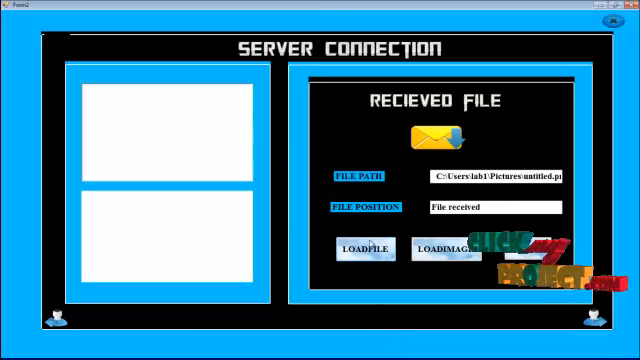
pyautogui.click(368, 246)
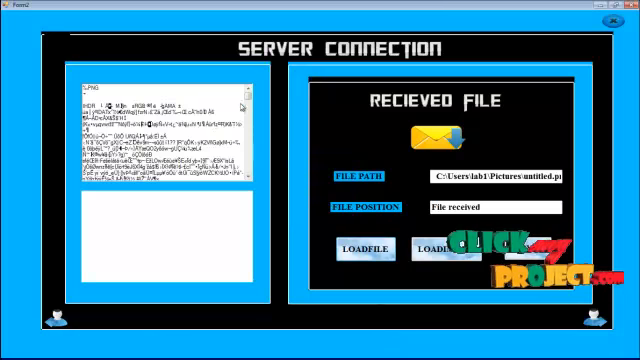